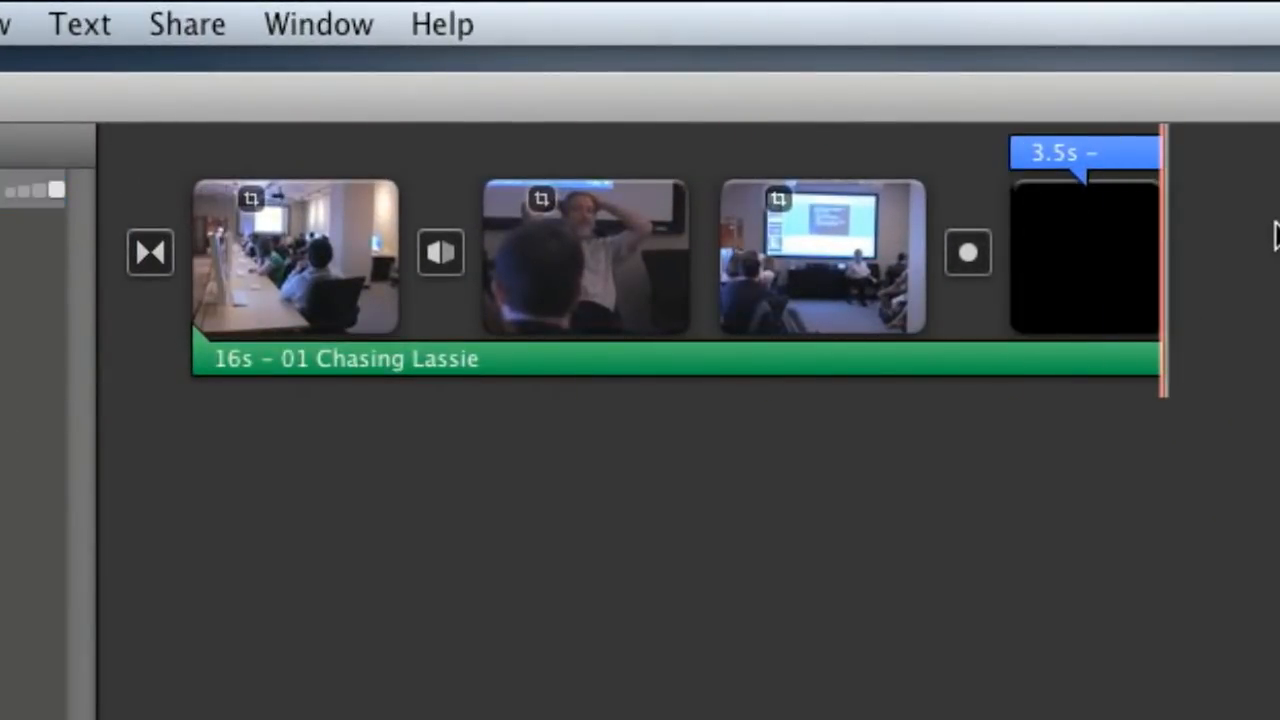
Step: Export the movie at Large size to the Desktop as DVDDemo.m4v, replacing the existing file
{"action": "left_click", "coordinate": [188, 24]}
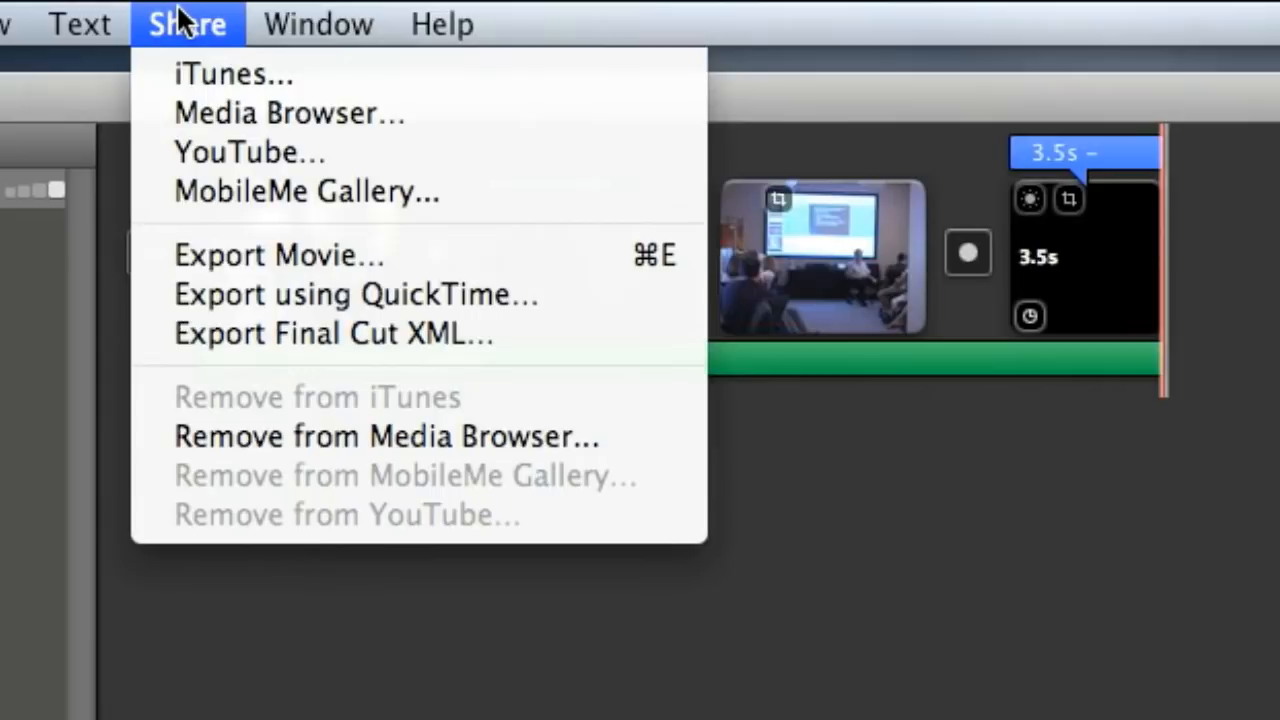
{"action": "mouse_move", "coordinate": [250, 294]}
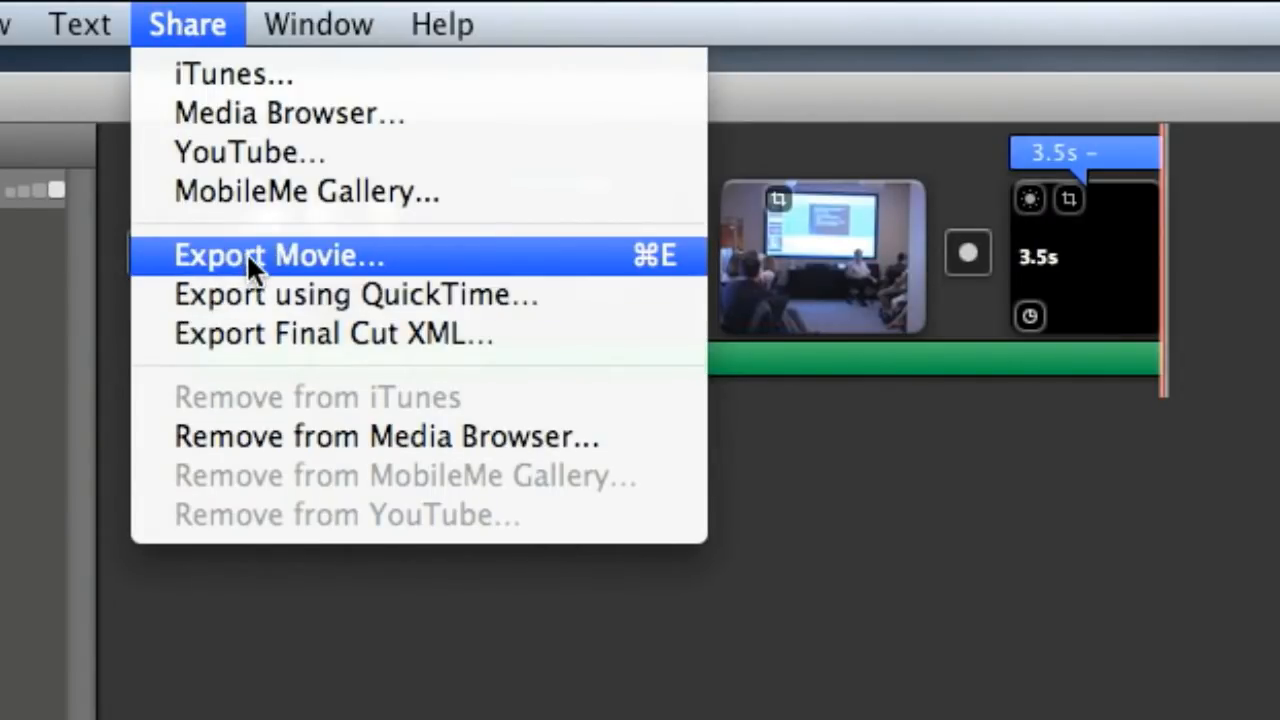
{"action": "left_click", "coordinate": [278, 256]}
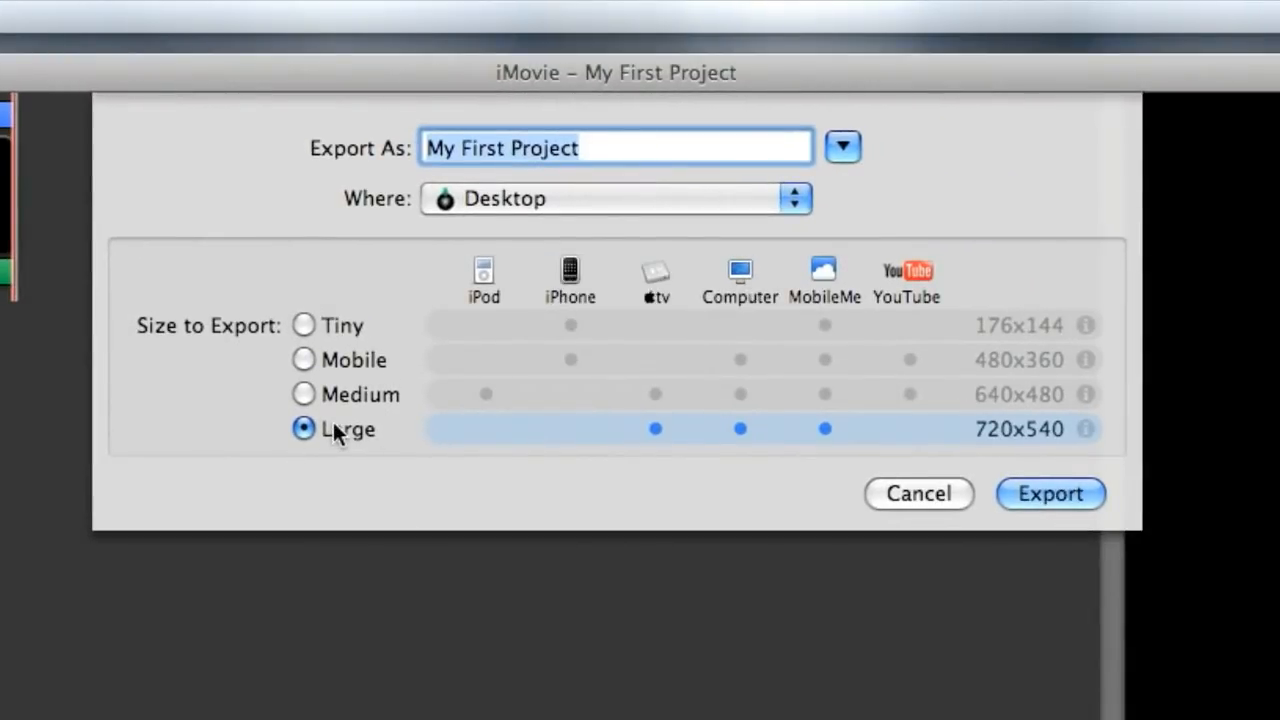
{"action": "mouse_move", "coordinate": [616, 178]}
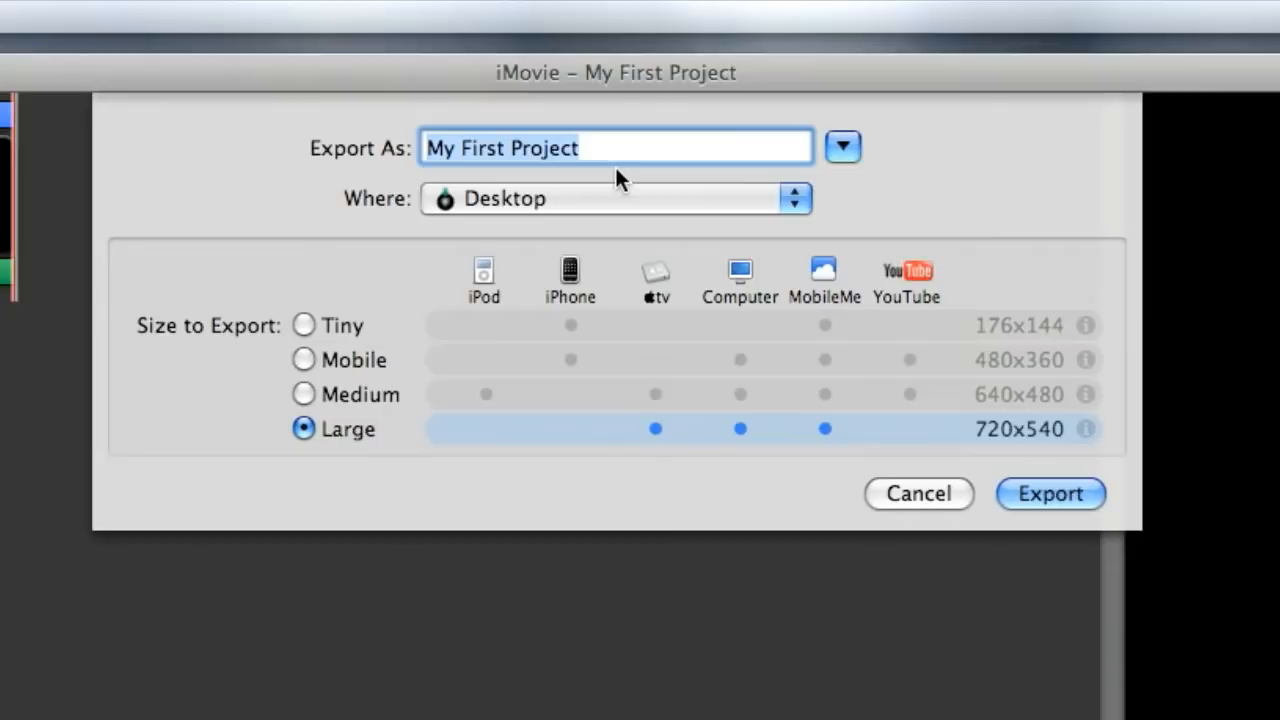
{"action": "type", "text": "DVD"}
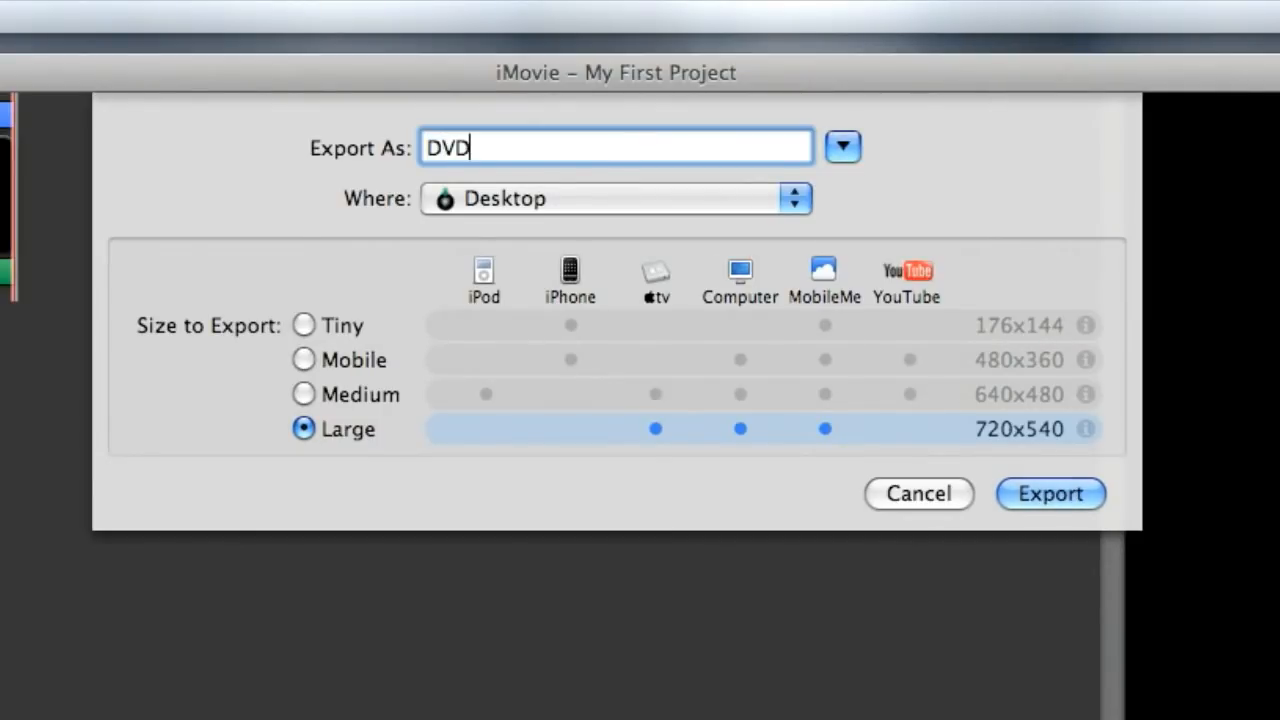
{"action": "type", "text": "Dem"}
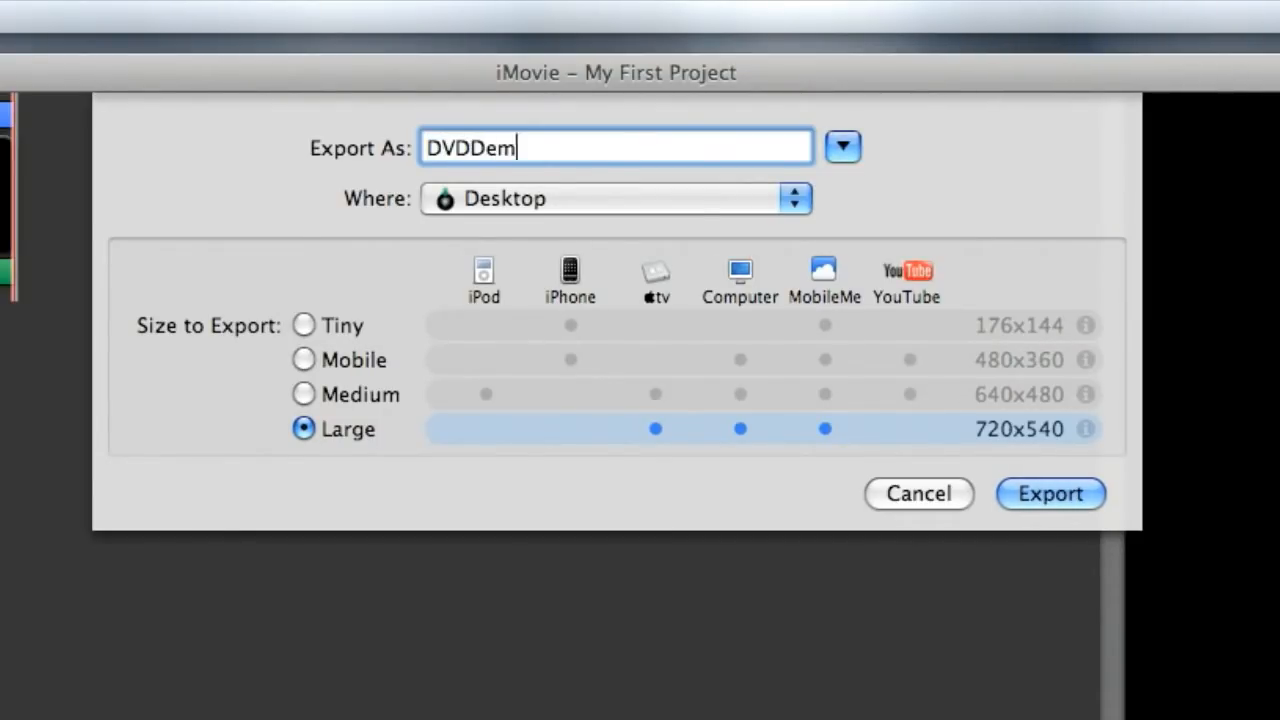
{"action": "left_click", "coordinate": [1048, 494]}
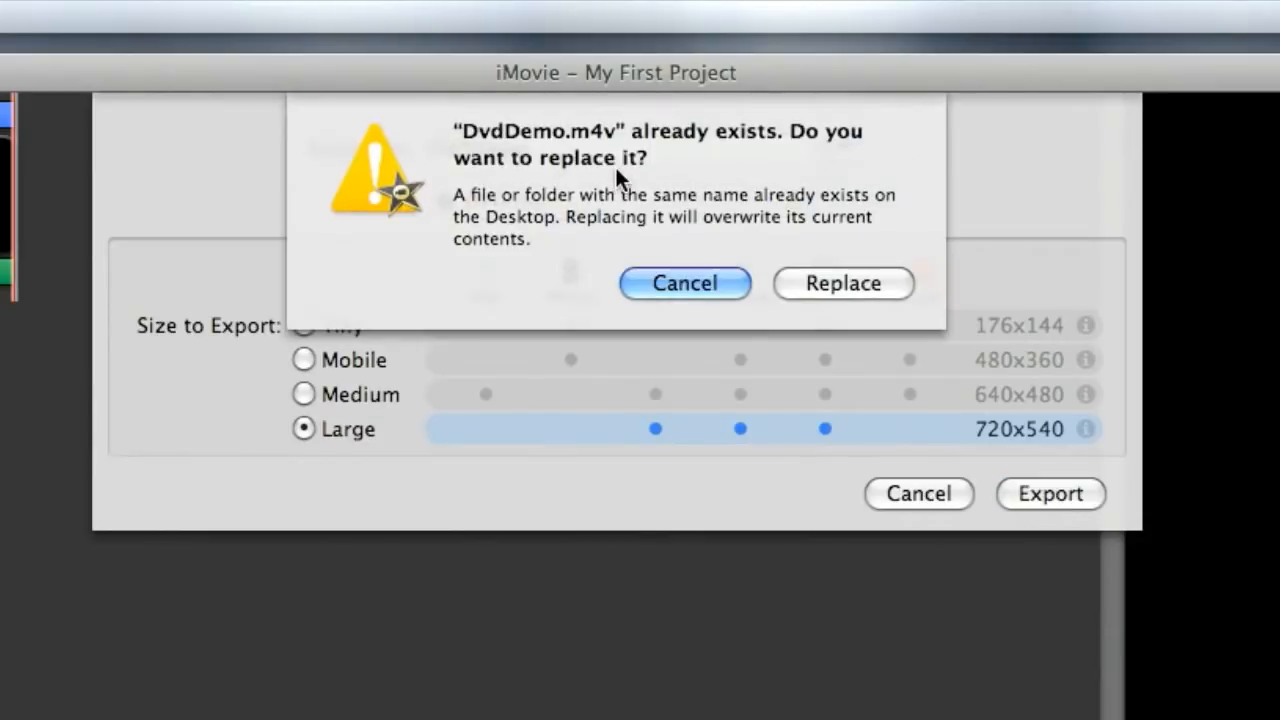
{"action": "mouse_move", "coordinate": [824, 292]}
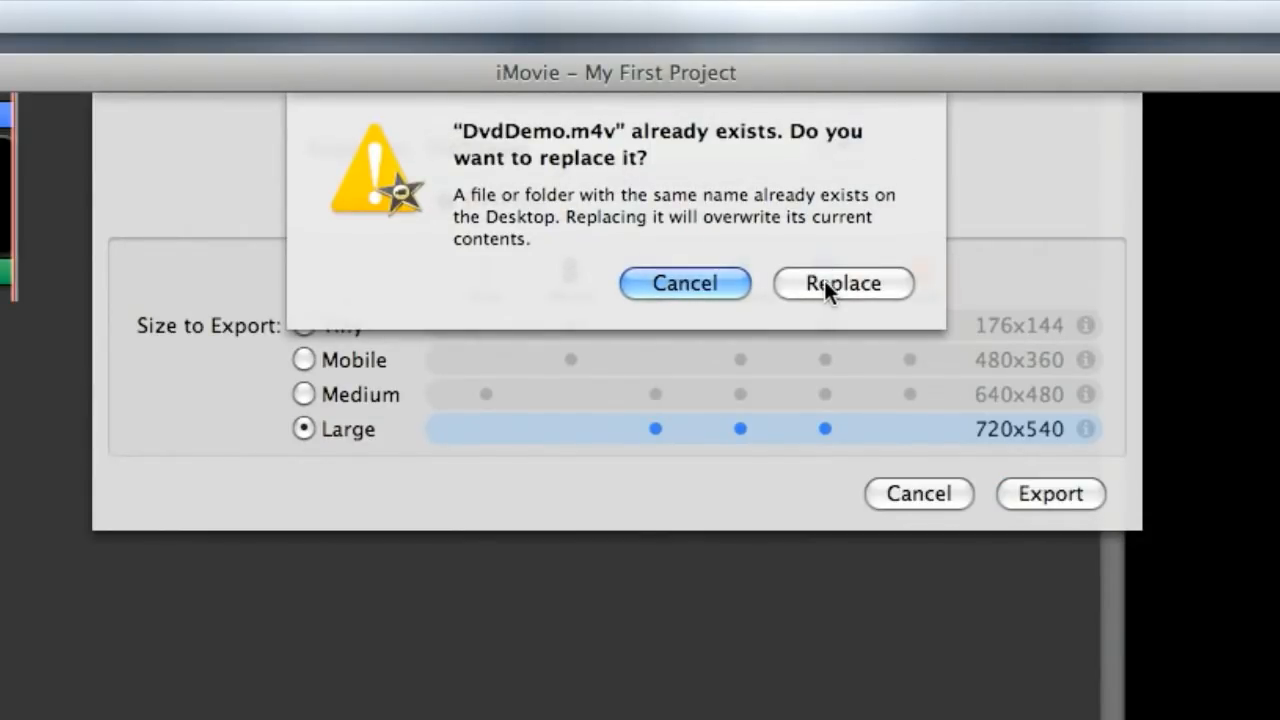
{"action": "left_click", "coordinate": [844, 284]}
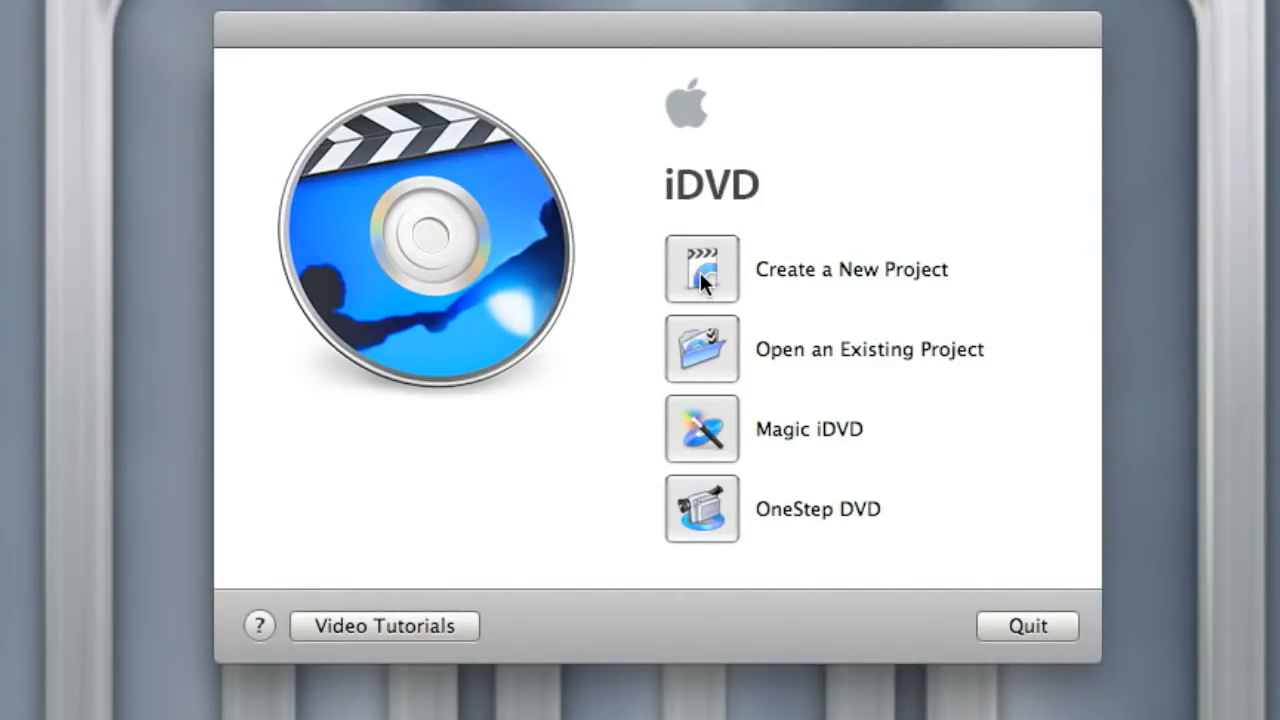
Step: Create a new Standard 4:3 iDVD project named DVDDemo saved on the Desktop
{"action": "left_click", "coordinate": [700, 268]}
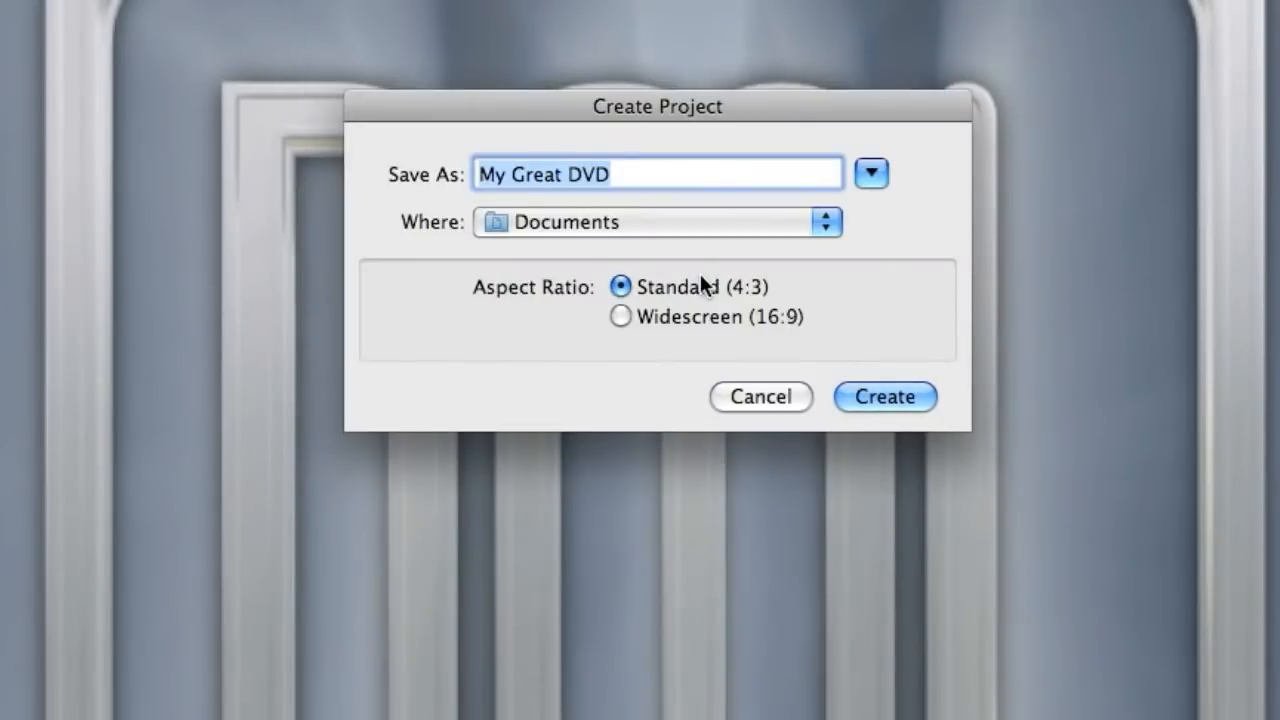
{"action": "mouse_move", "coordinate": [612, 190]}
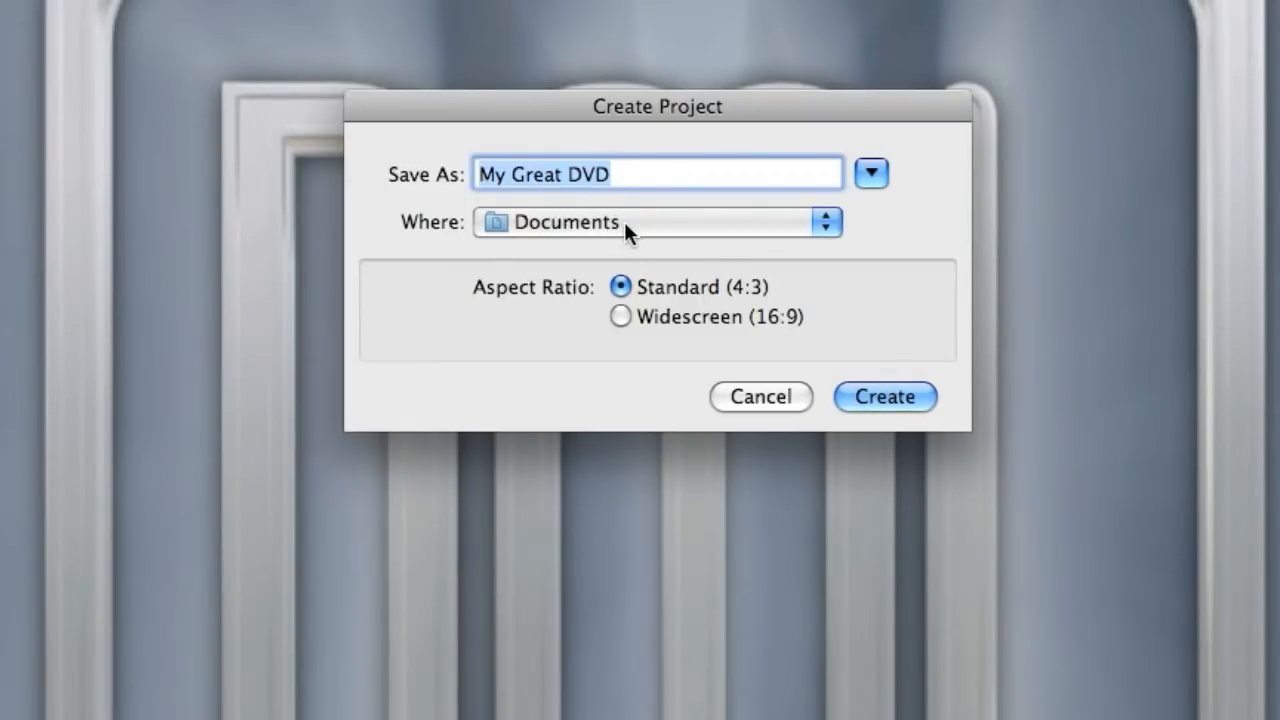
{"action": "type", "text": "D"}
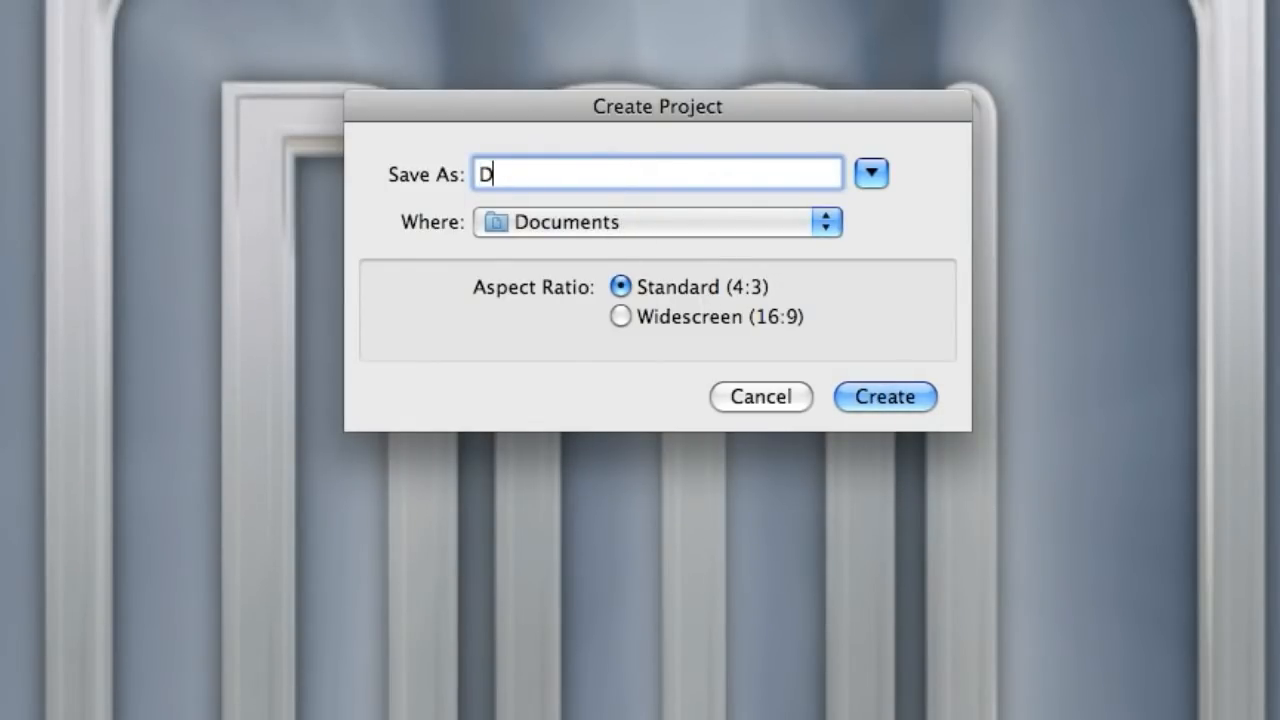
{"action": "type", "text": "VD"}
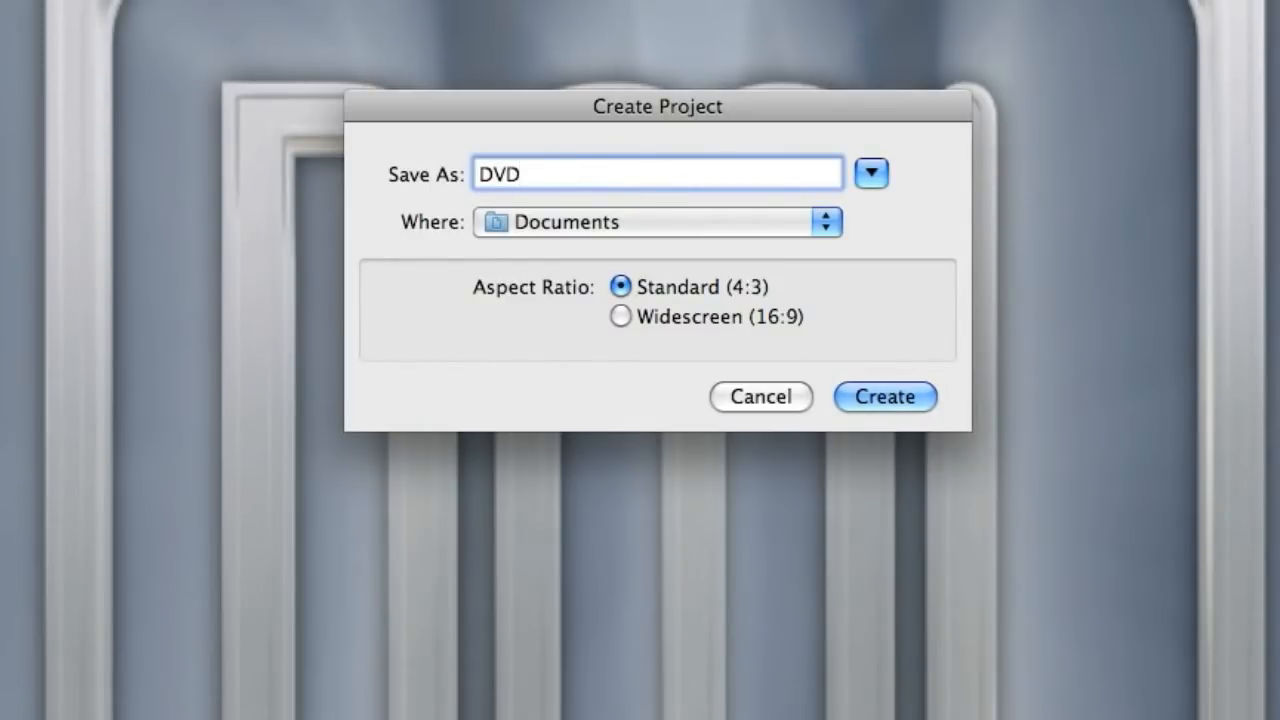
{"action": "type", "text": "Demo"}
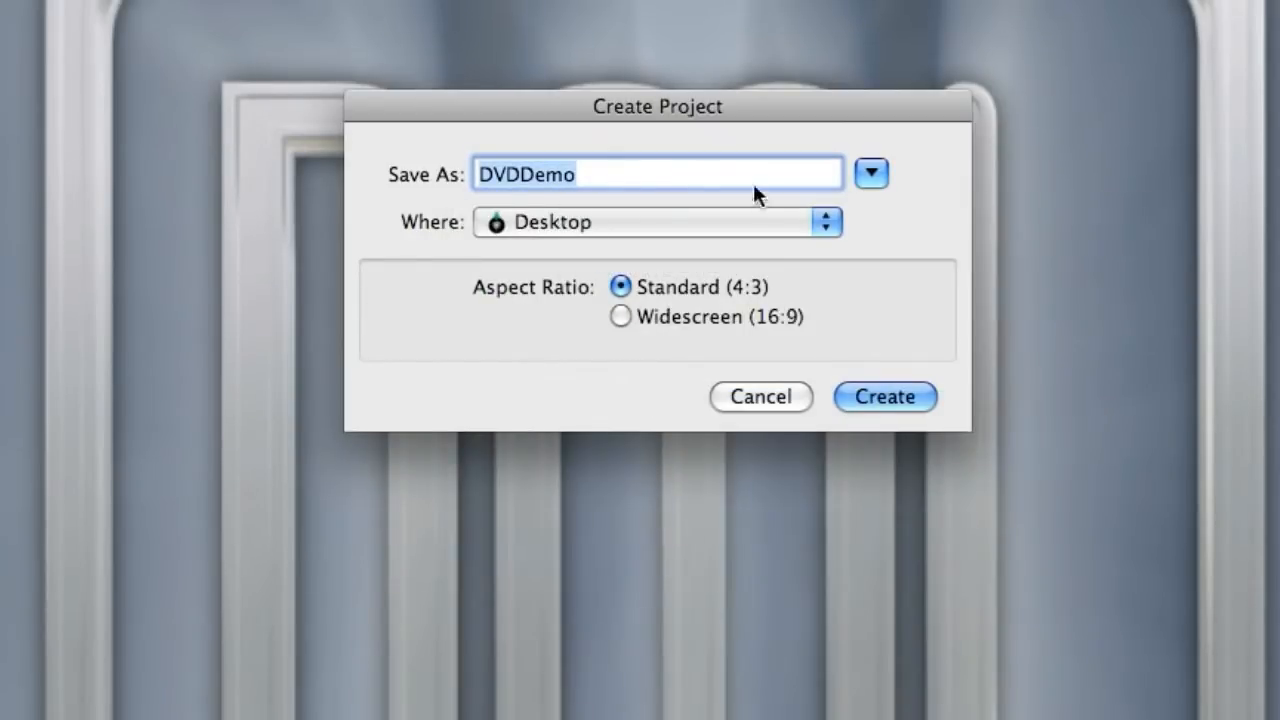
{"action": "left_click", "coordinate": [884, 396]}
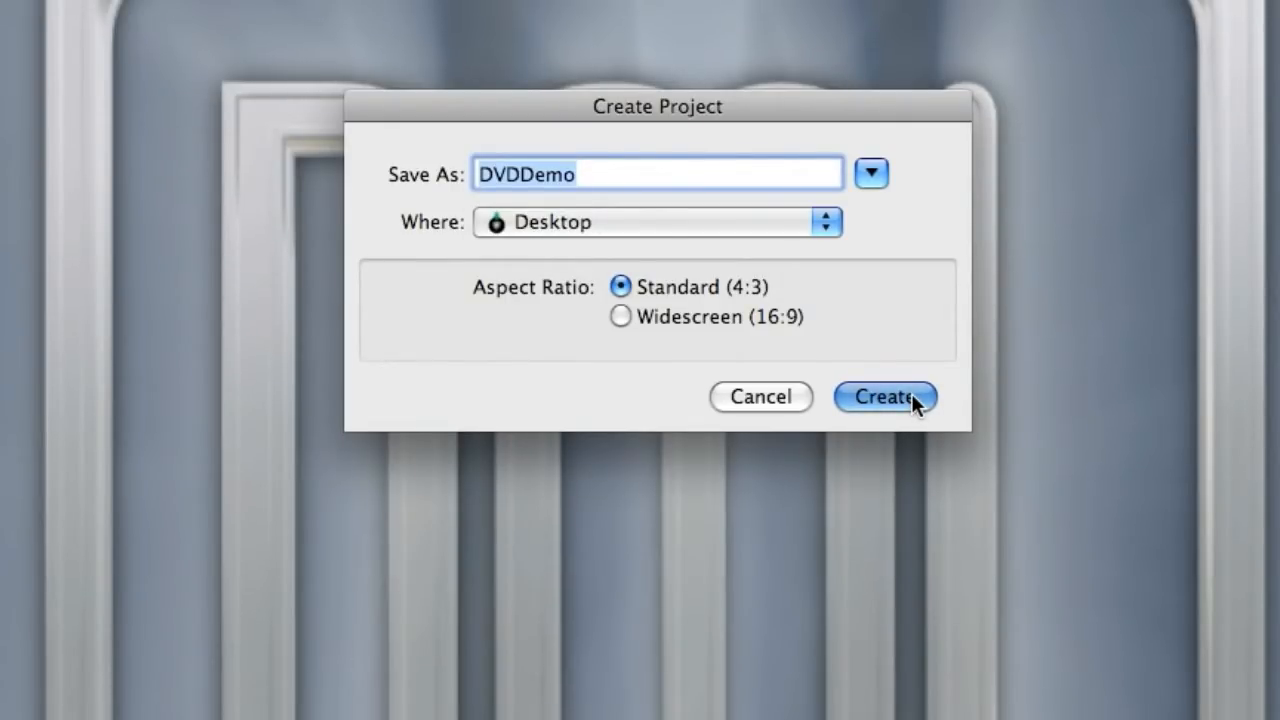
{"action": "left_click", "coordinate": [884, 396]}
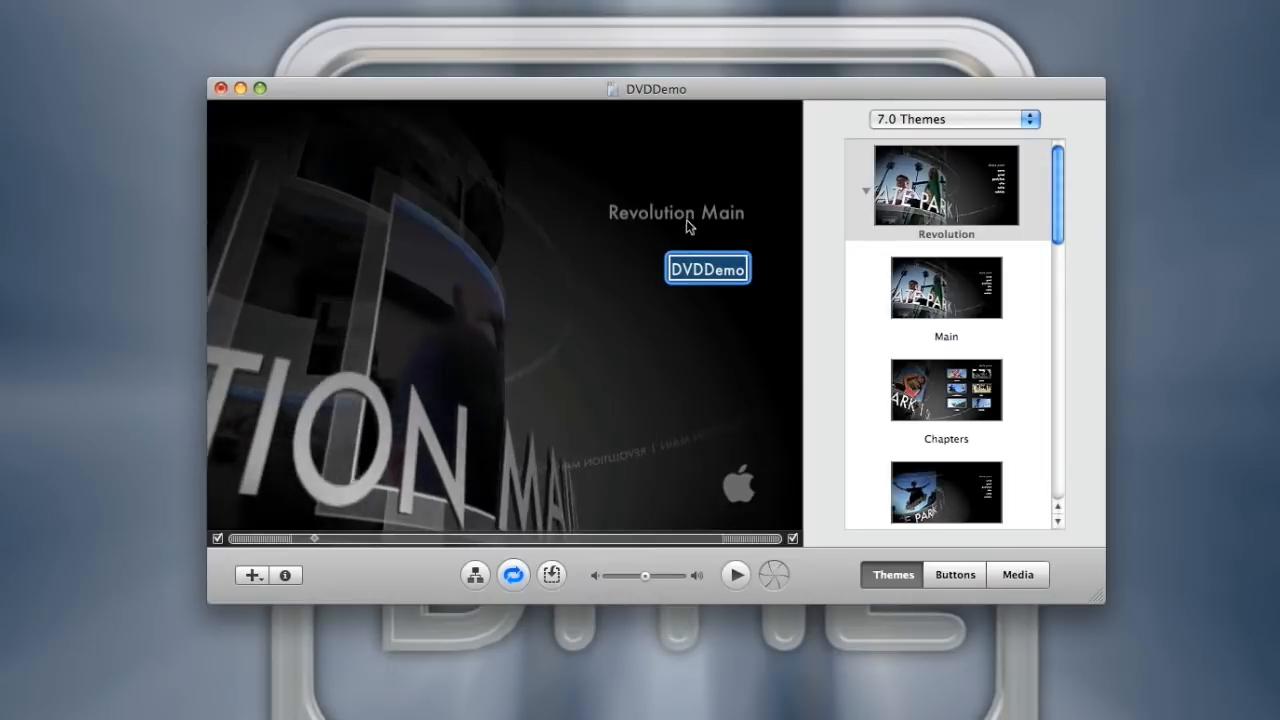
Step: Retitle the menu to DVD DMO, select the Clip#1 button and preview the DVD playback
{"action": "double_click", "coordinate": [676, 212]}
{"action": "type", "text": "DVD DMO"}
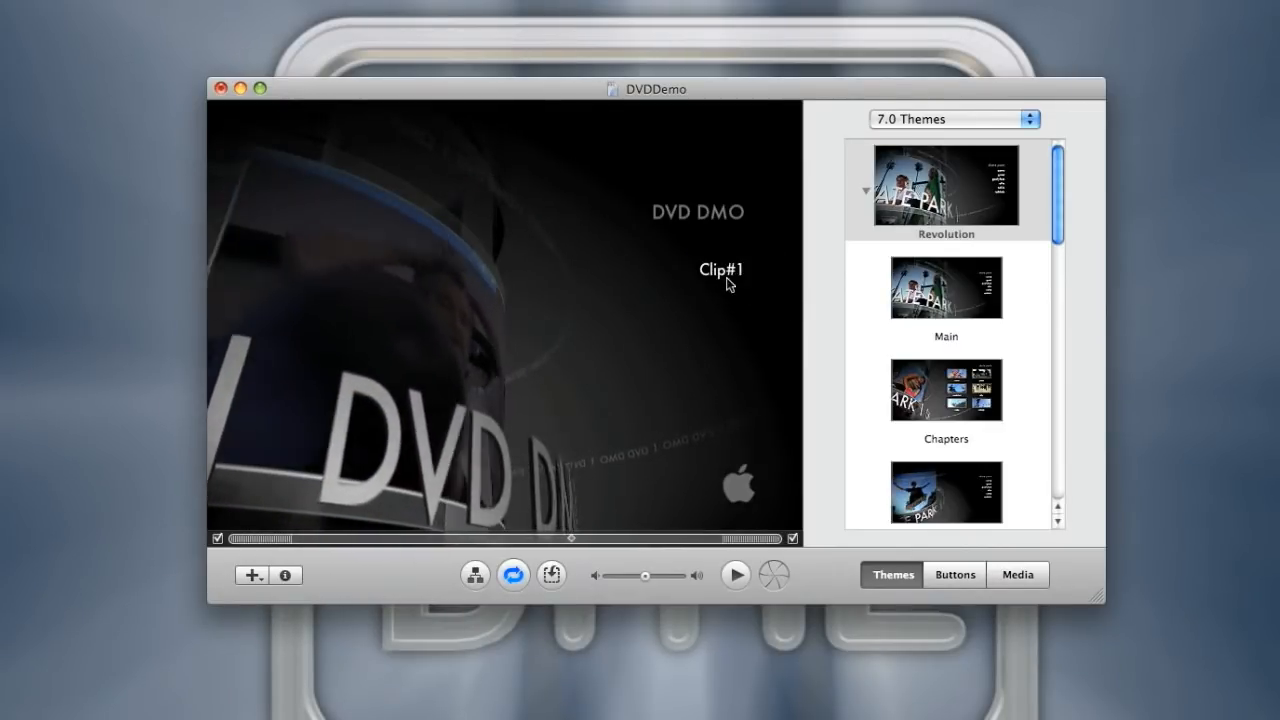
{"action": "left_click", "coordinate": [720, 268]}
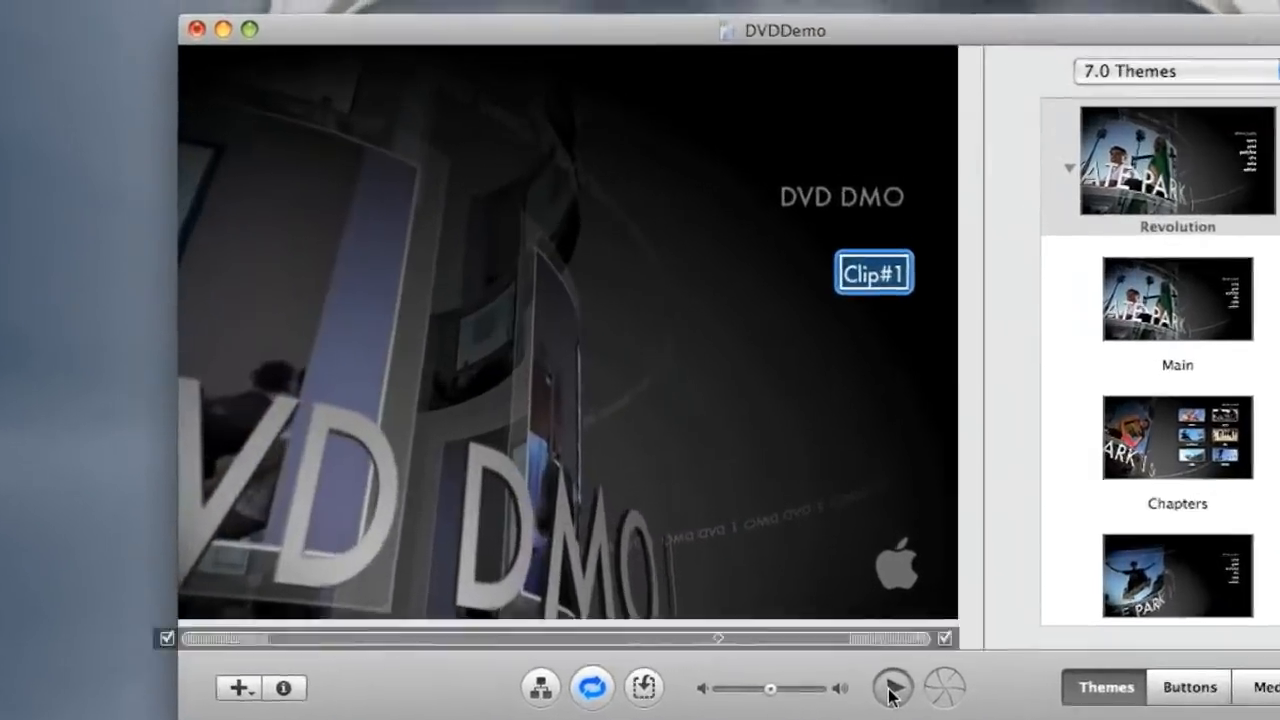
{"action": "left_click", "coordinate": [892, 688]}
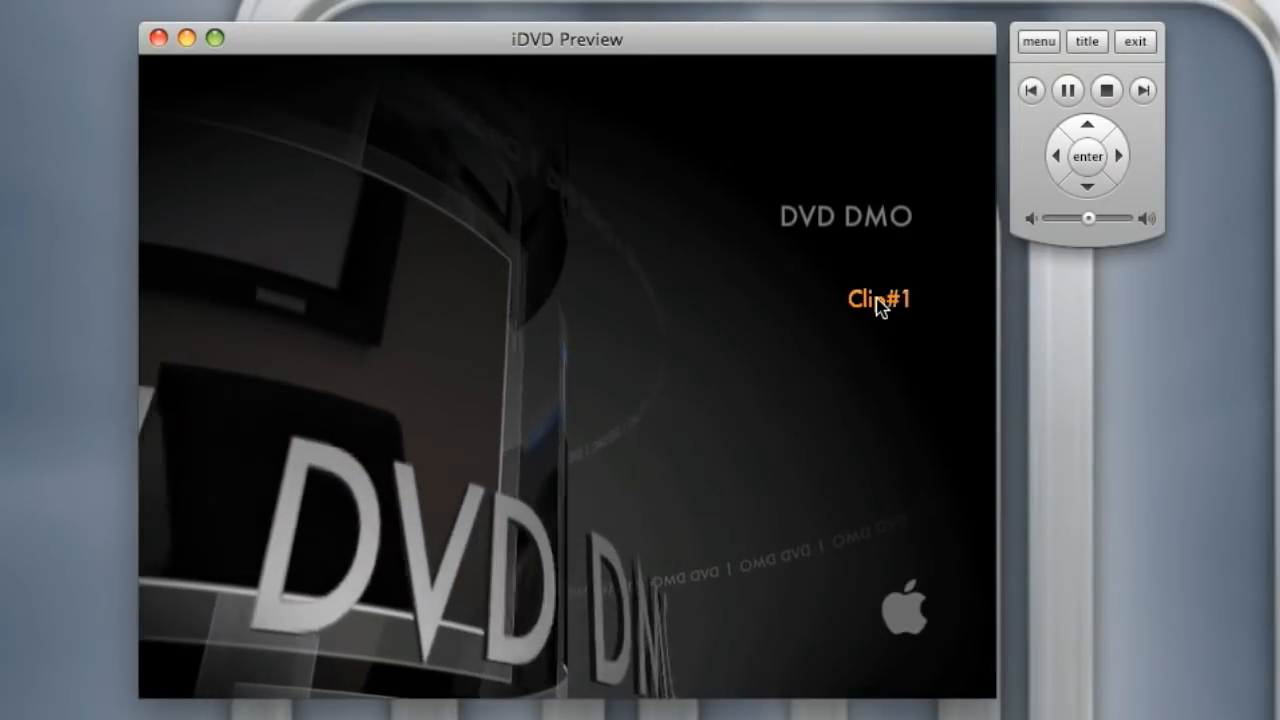
{"action": "left_click", "coordinate": [878, 298]}
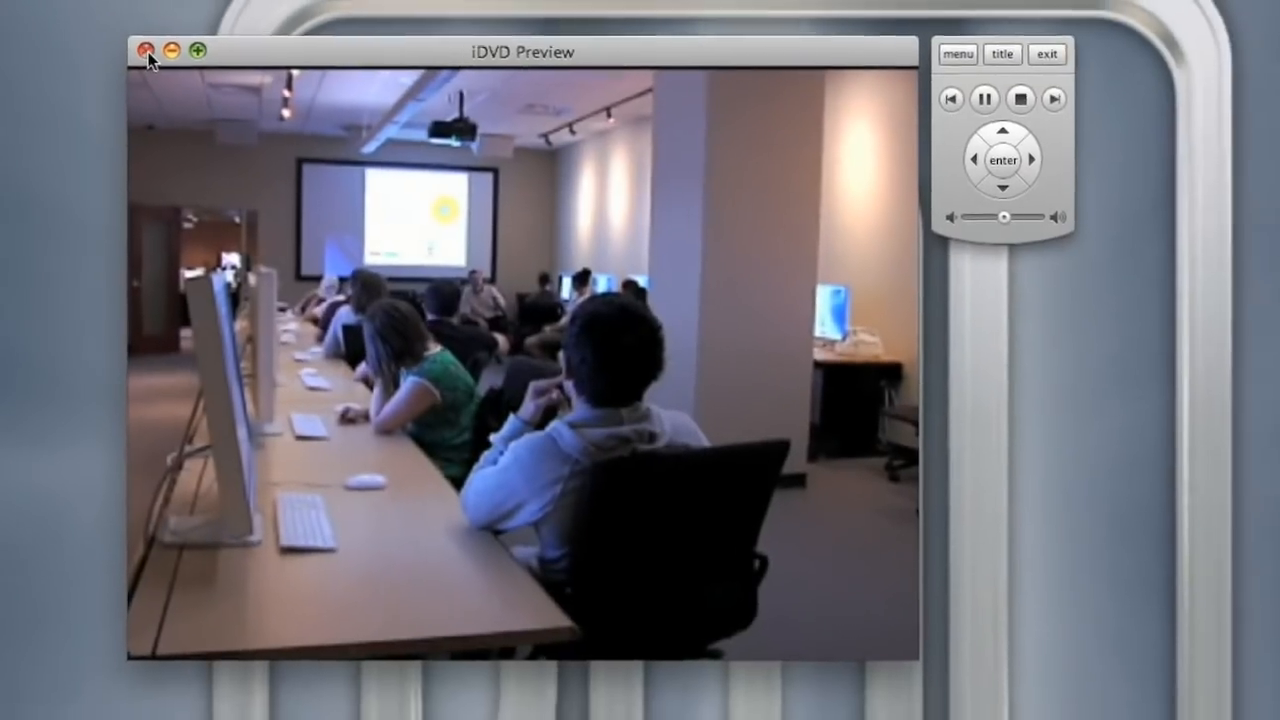
{"action": "left_click", "coordinate": [148, 52]}
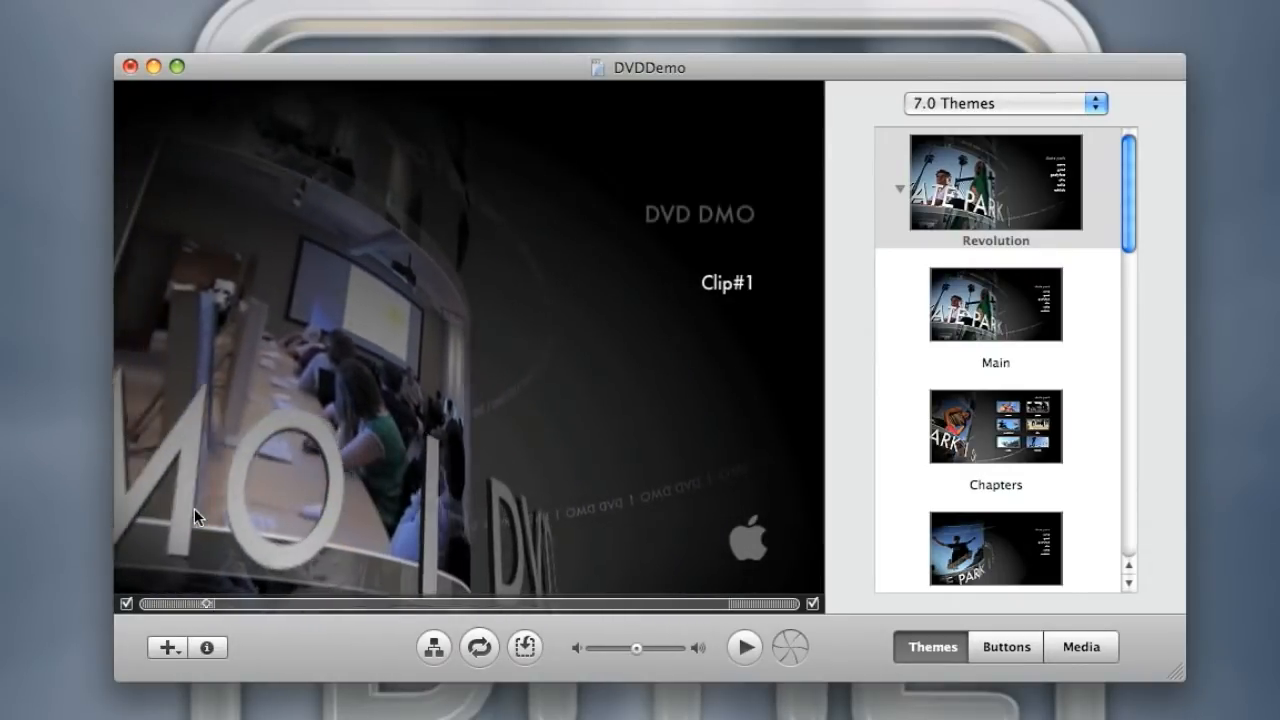
{"action": "left_click_drag", "start_coordinate": [204, 604], "coordinate": [150, 604]}
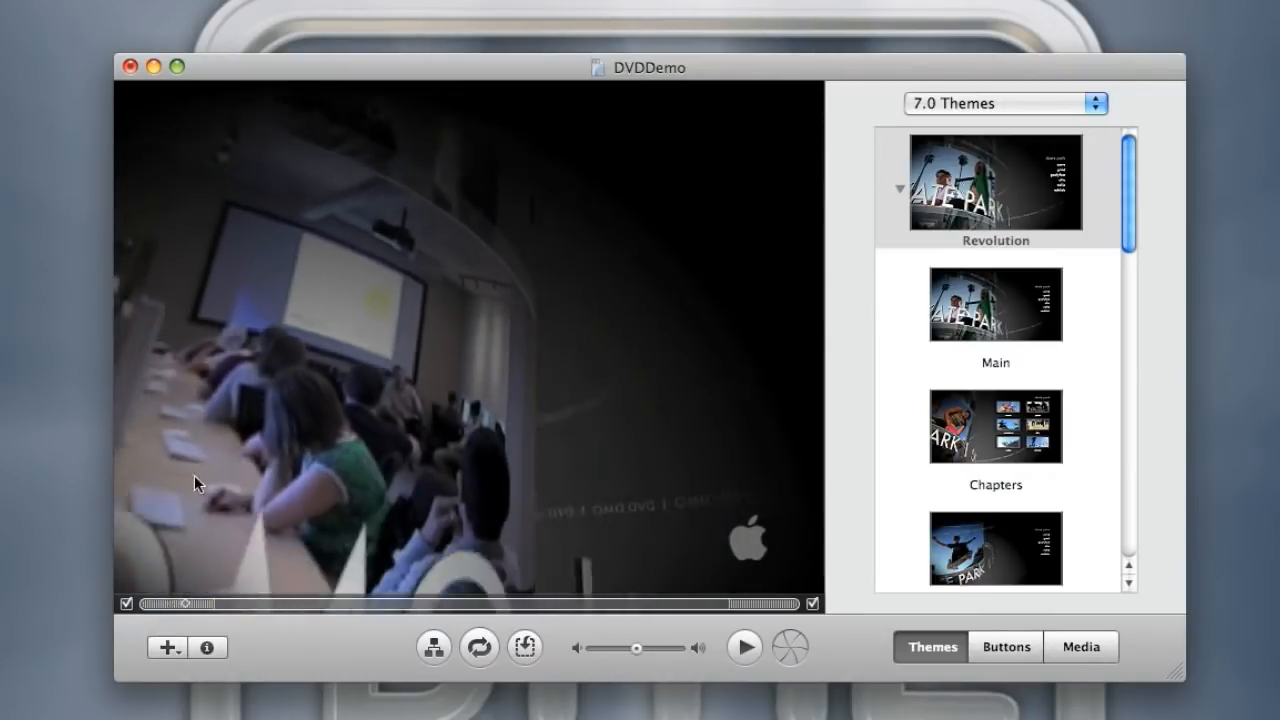
{"action": "left_click", "coordinate": [84, 8]}
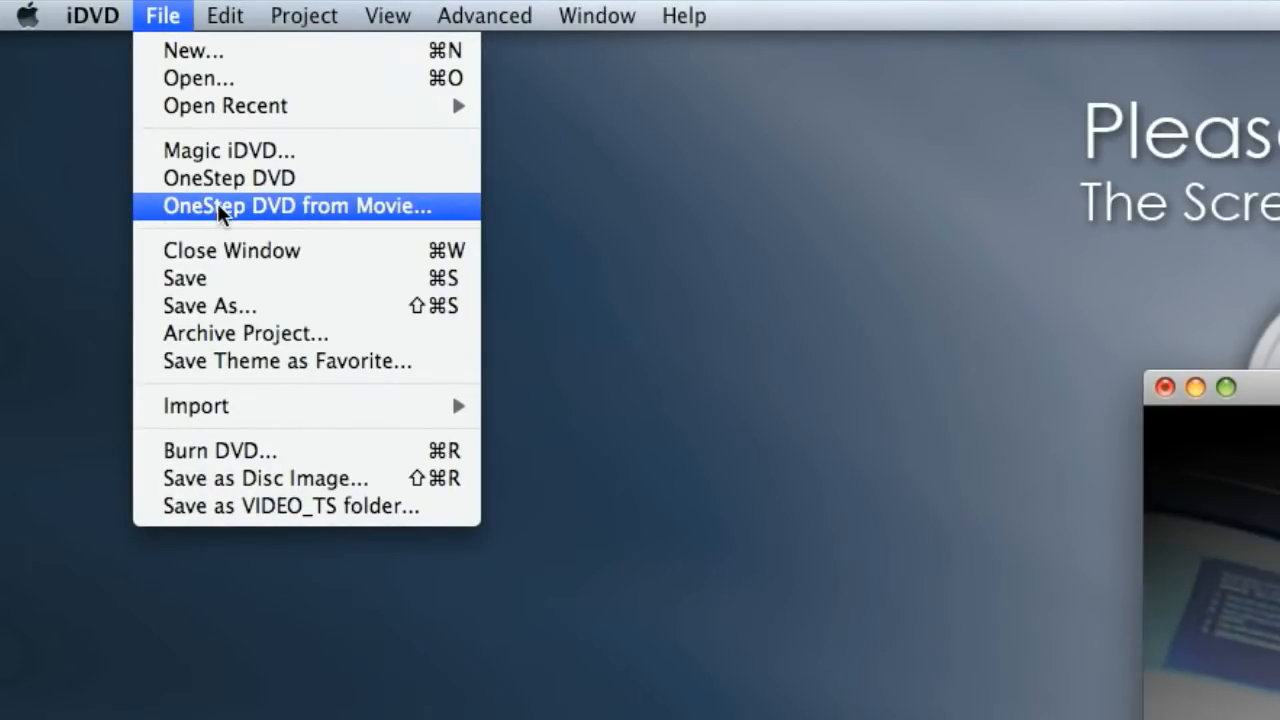
Step: Start a OneStep DVD from DVDDemo.m4v on the Desktop, closing the old project without saving
{"action": "left_click", "coordinate": [294, 206]}
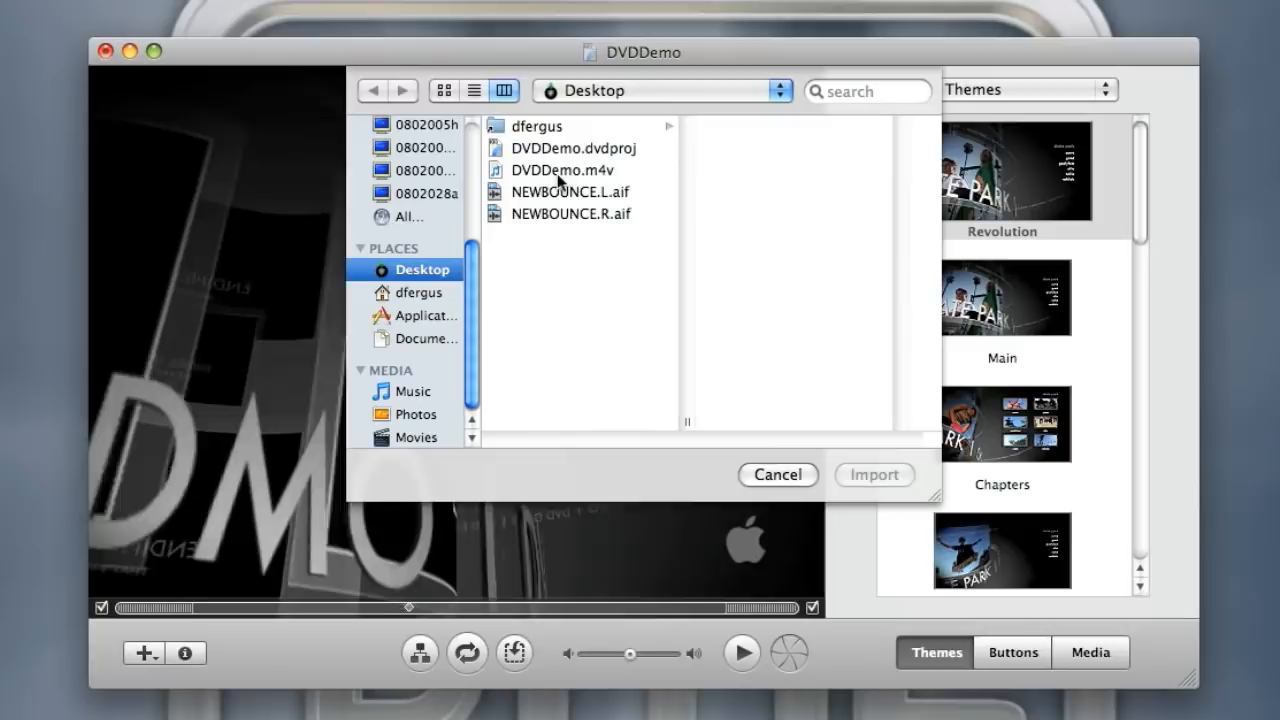
{"action": "left_click", "coordinate": [564, 170]}
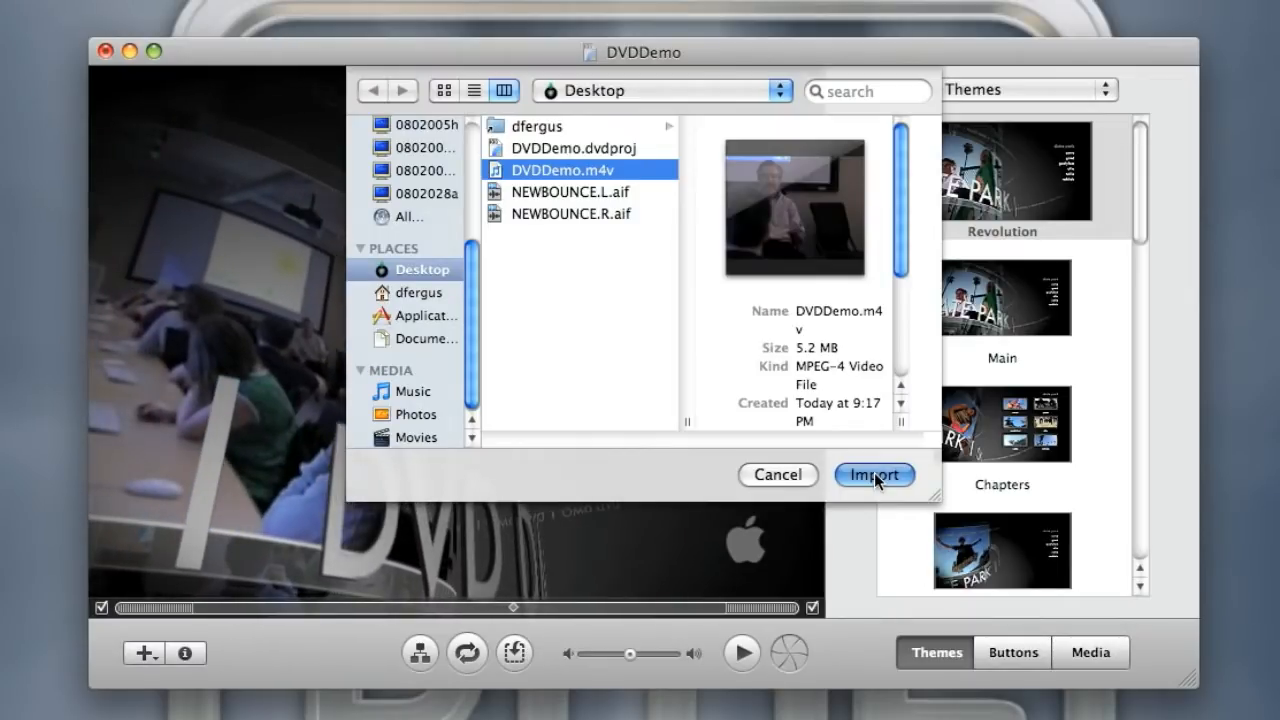
{"action": "left_click", "coordinate": [874, 476]}
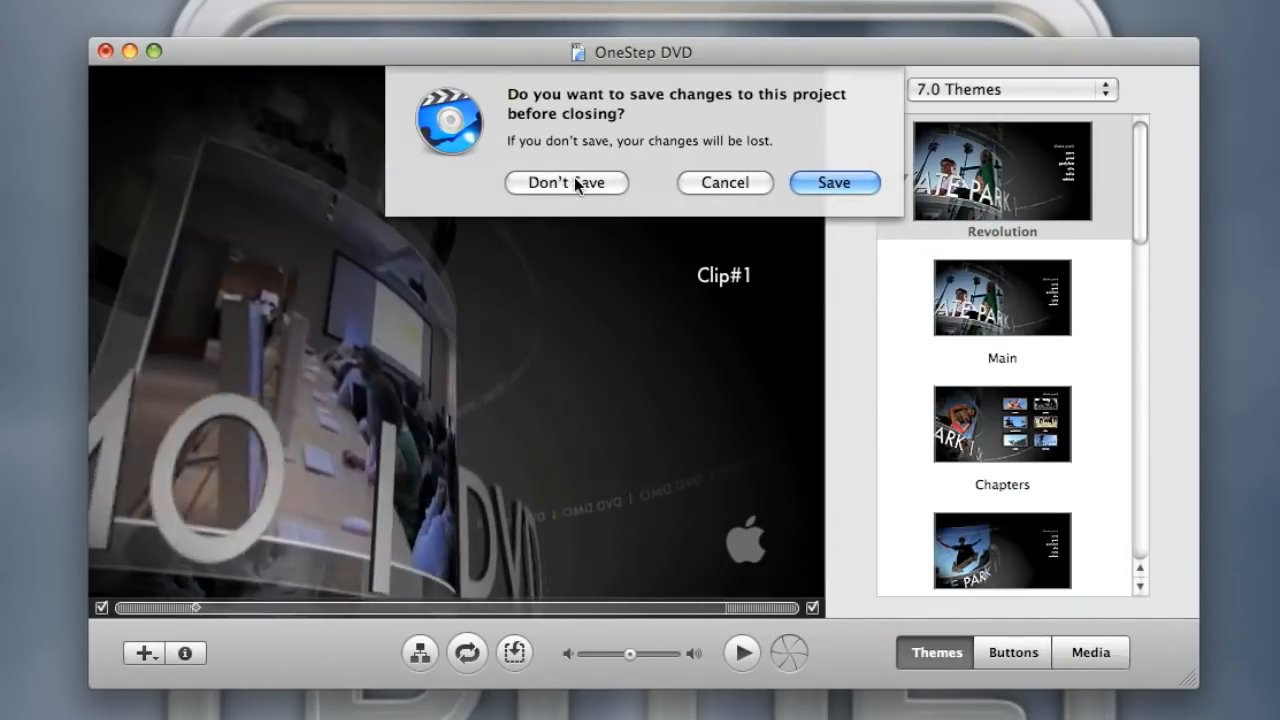
{"action": "left_click", "coordinate": [566, 184]}
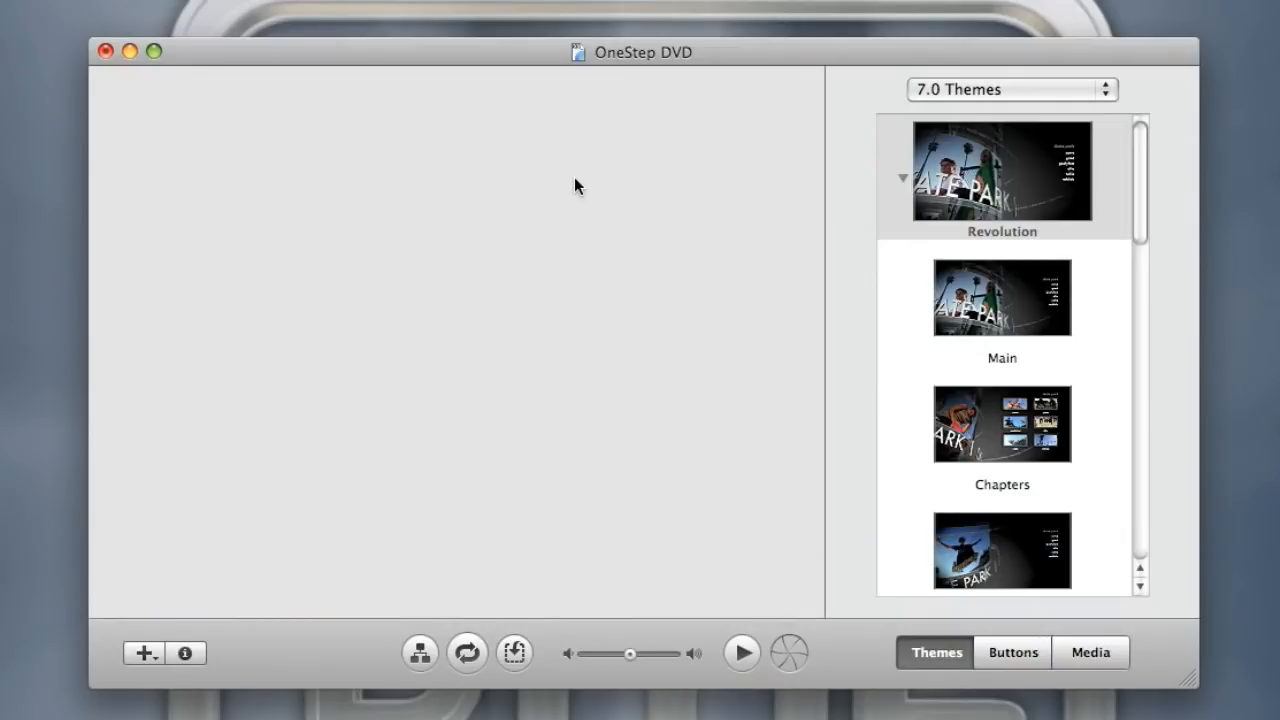